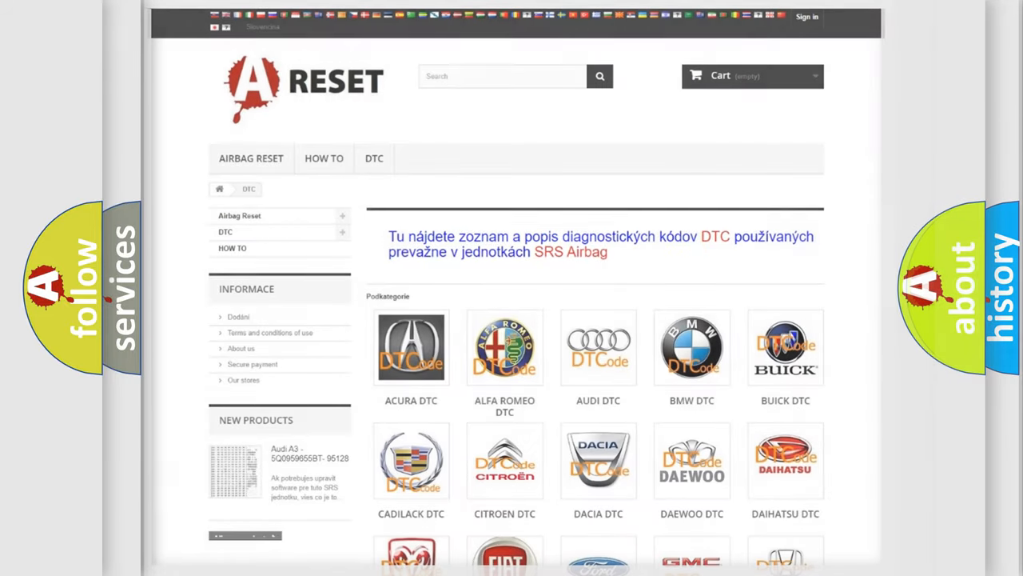
Step: Scroll the DTC category page past the brand tiles from Acura through Kia
scroll("down", 3)
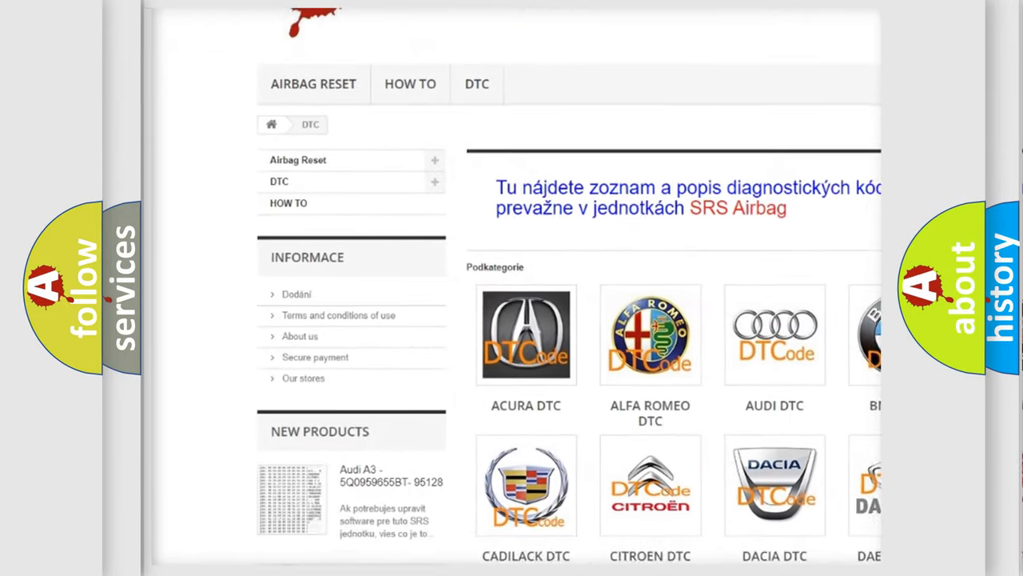
scroll("down", 3)
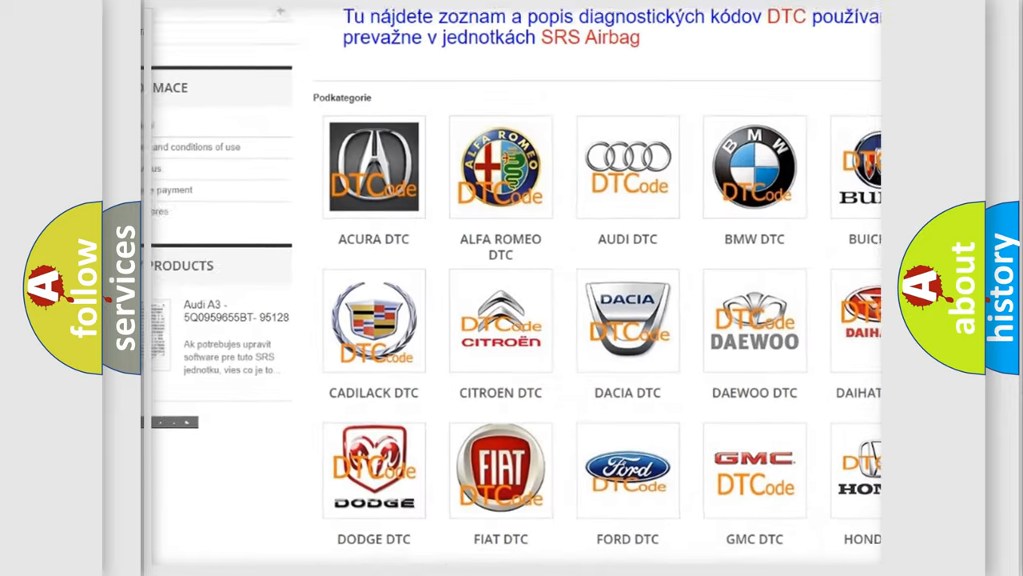
scroll("down", 3)
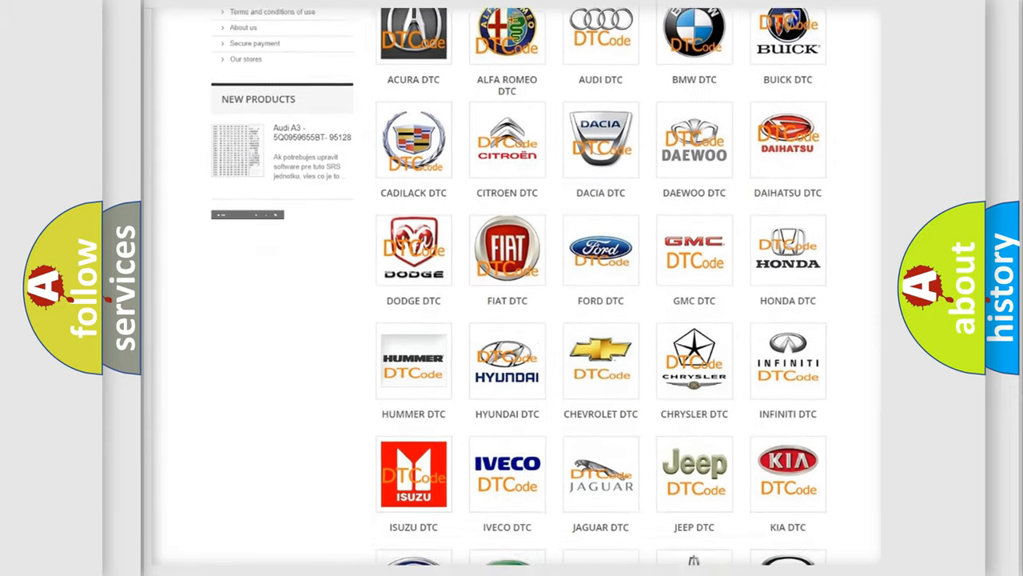
scroll("down", 3)
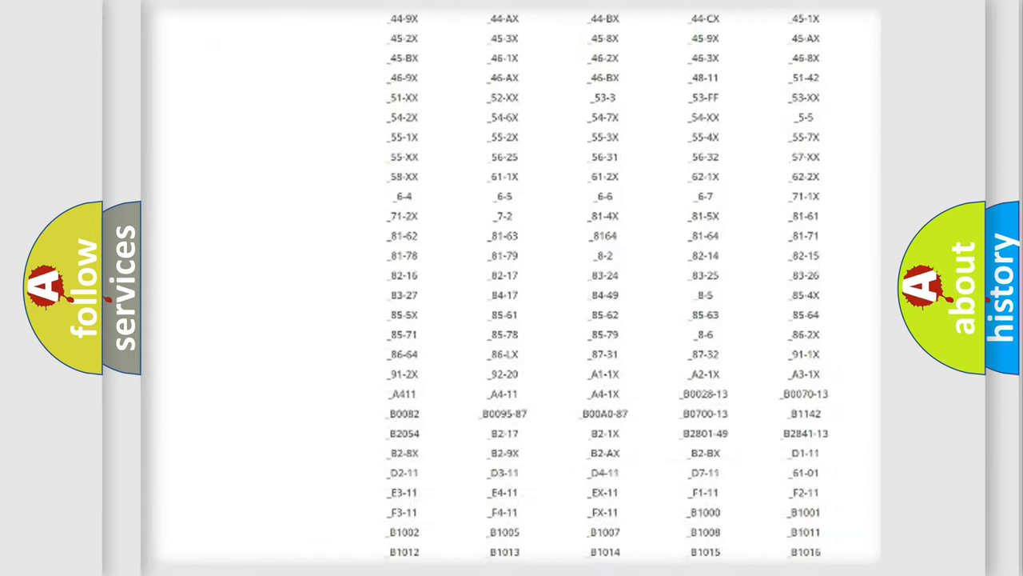
Step: Scroll down the brand's code listing to view the table of diagnostic codes
scroll("down", 3)
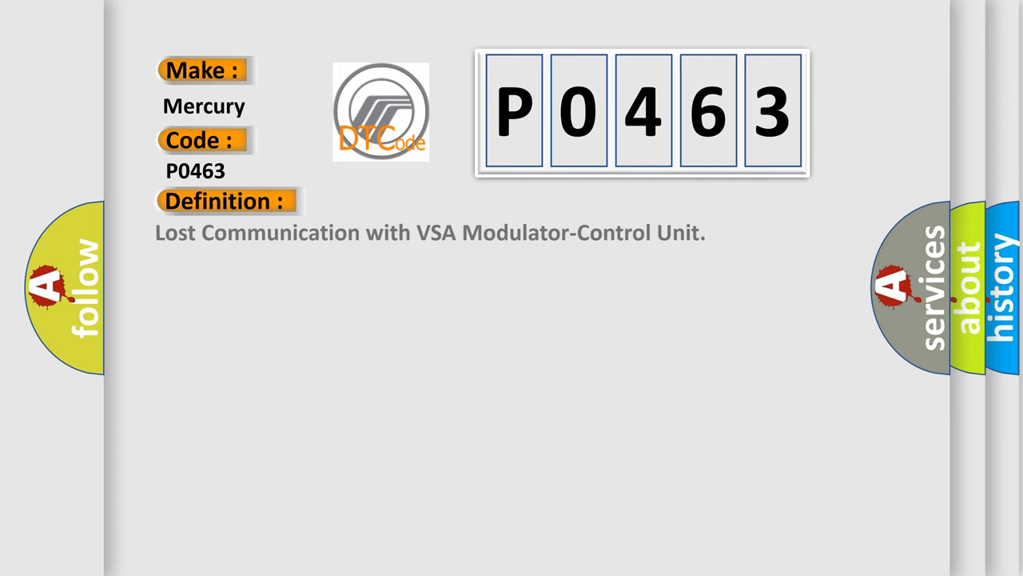
Step: Reveal the P0463 definition: Lost Communication with VSA Modulator-Control Unit
left_click(415, 201)
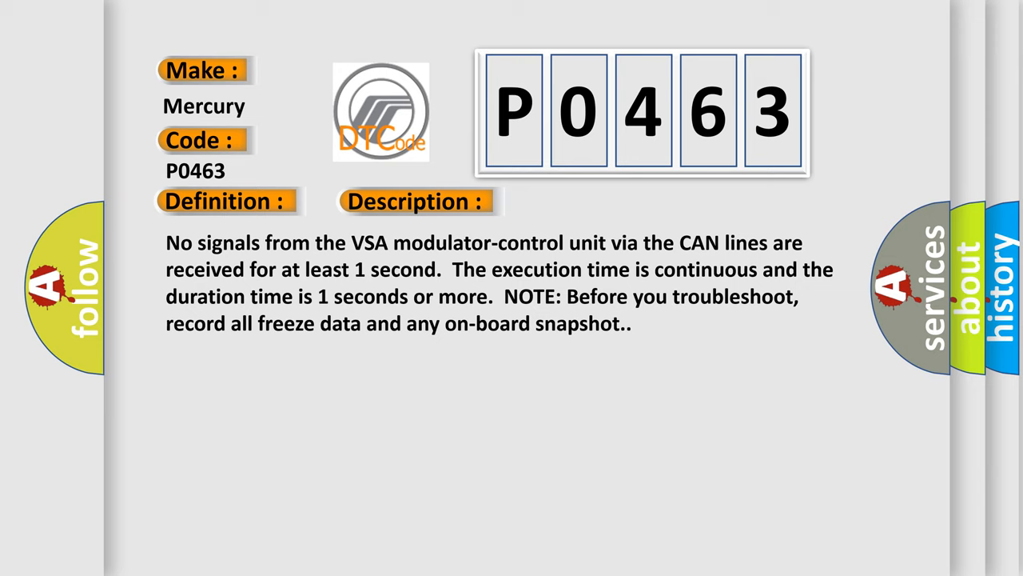
Step: Reveal the P0463 causes: poor connections, open PCM–VSA circuit, or faulty VSA unit
left_click(585, 201)
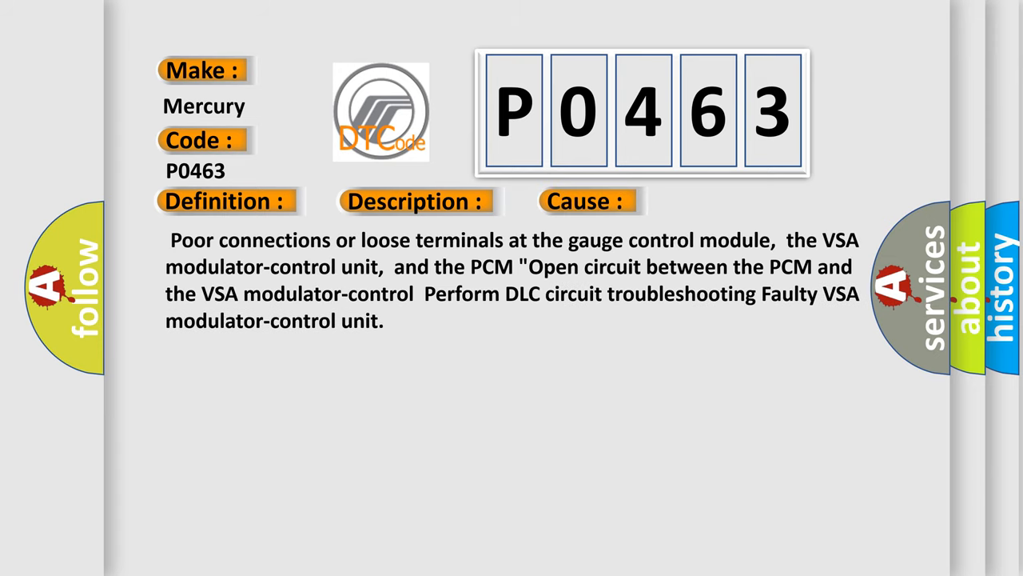